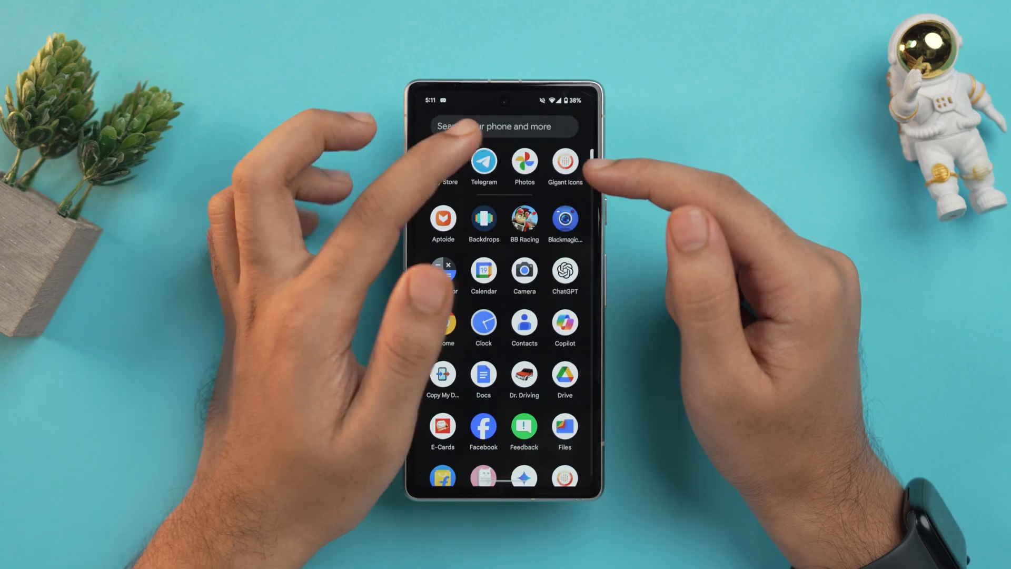
- Launch Telegram and bring up its Settings screen
{"action": "left_click", "coordinate": [484, 159]}
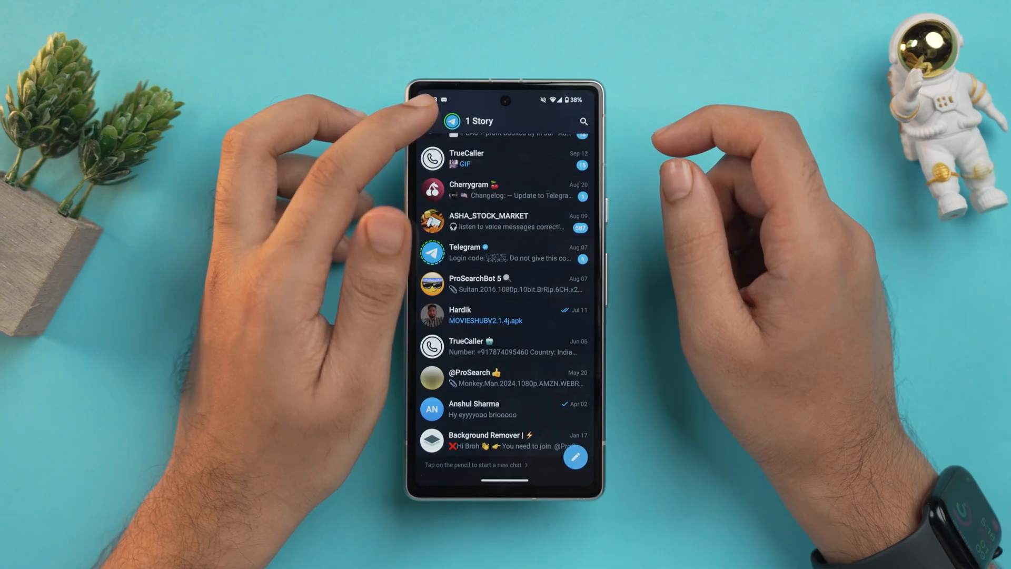
{"action": "left_click", "coordinate": [433, 121]}
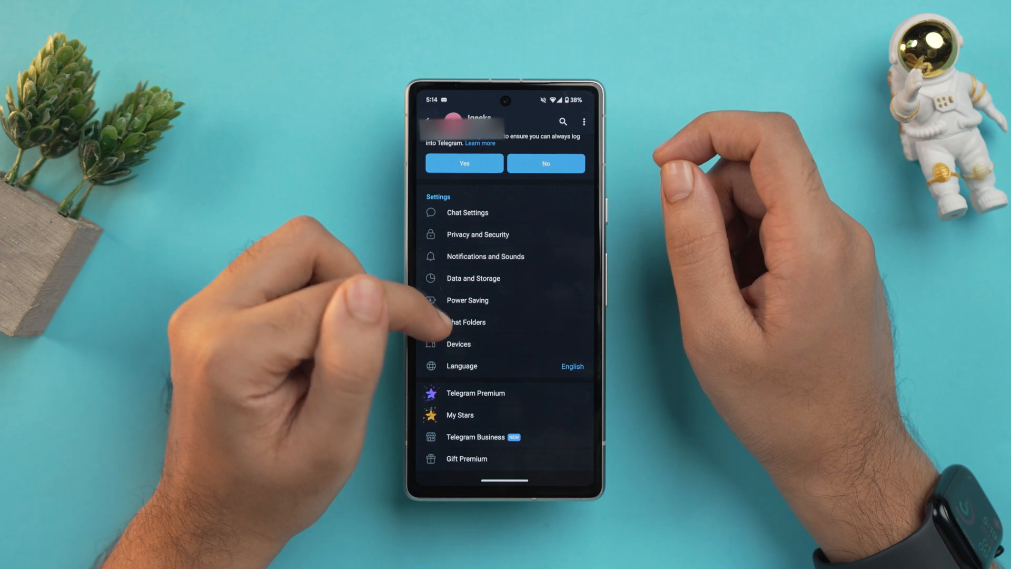
- Start a new chat folder from Chat Folders and name it Office
{"action": "left_click", "coordinate": [464, 323]}
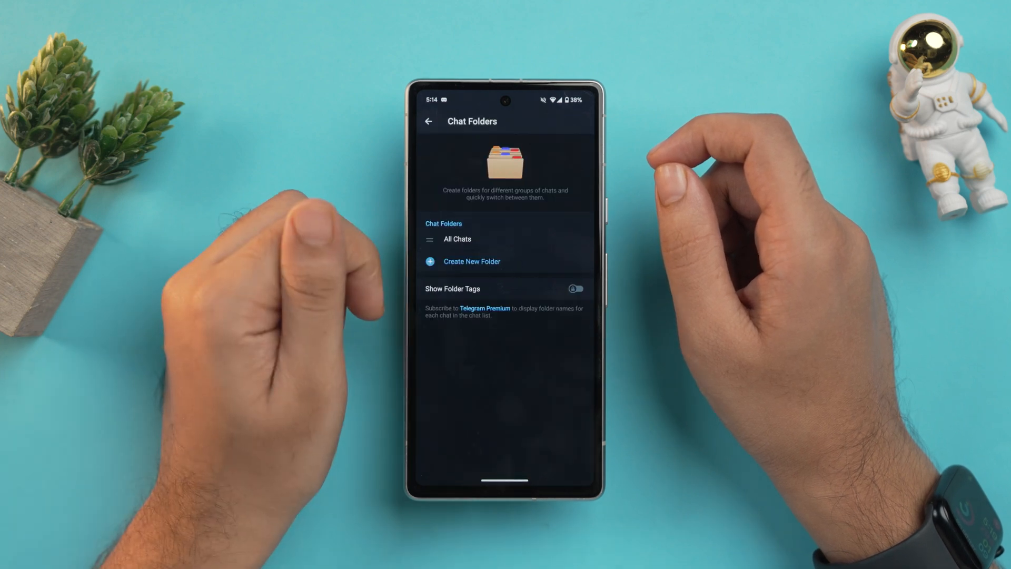
{"action": "left_click", "coordinate": [472, 261]}
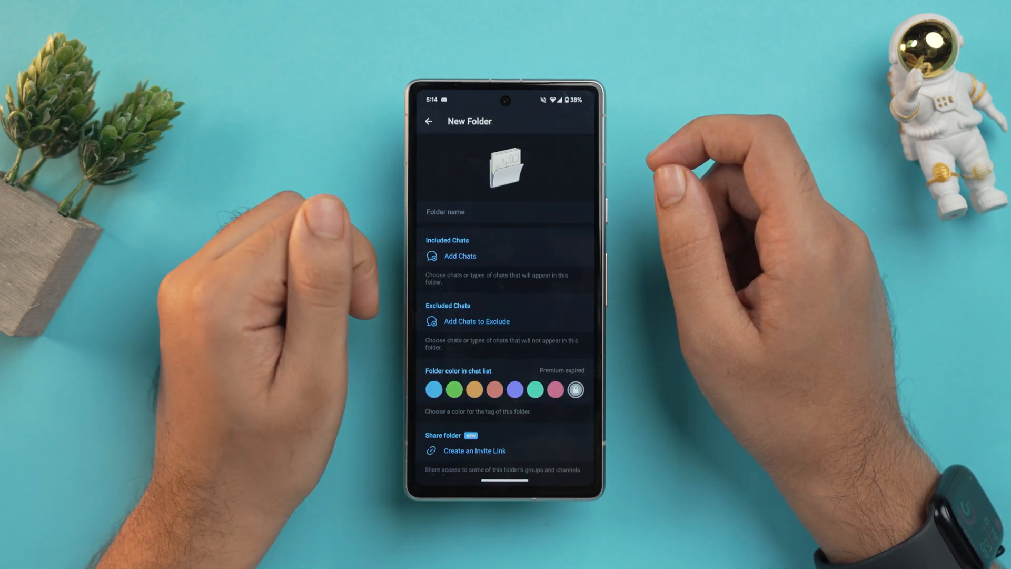
{"action": "left_click", "coordinate": [504, 212]}
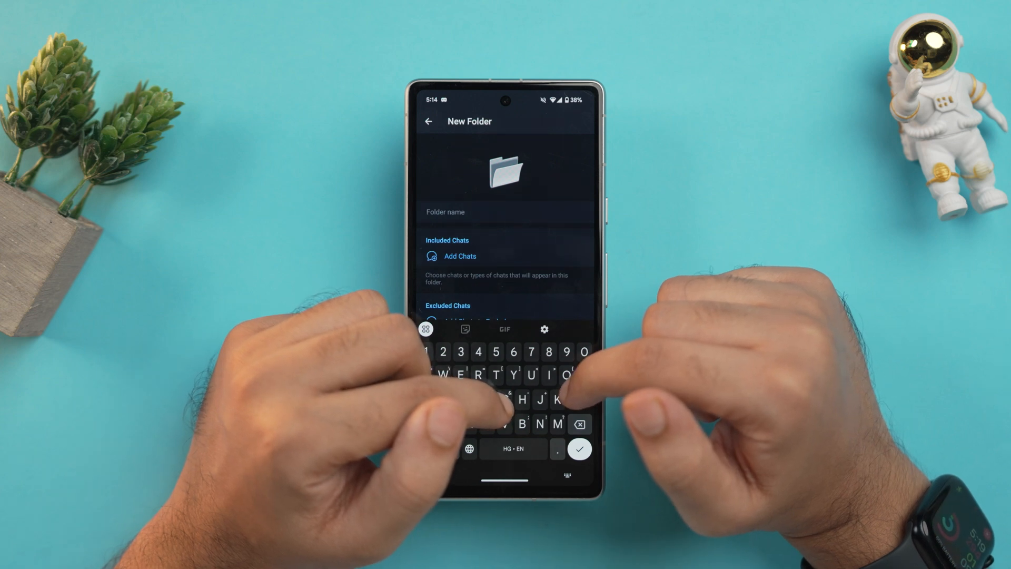
- Add two chats to the Office folder and save it
{"action": "left_click", "coordinate": [460, 256]}
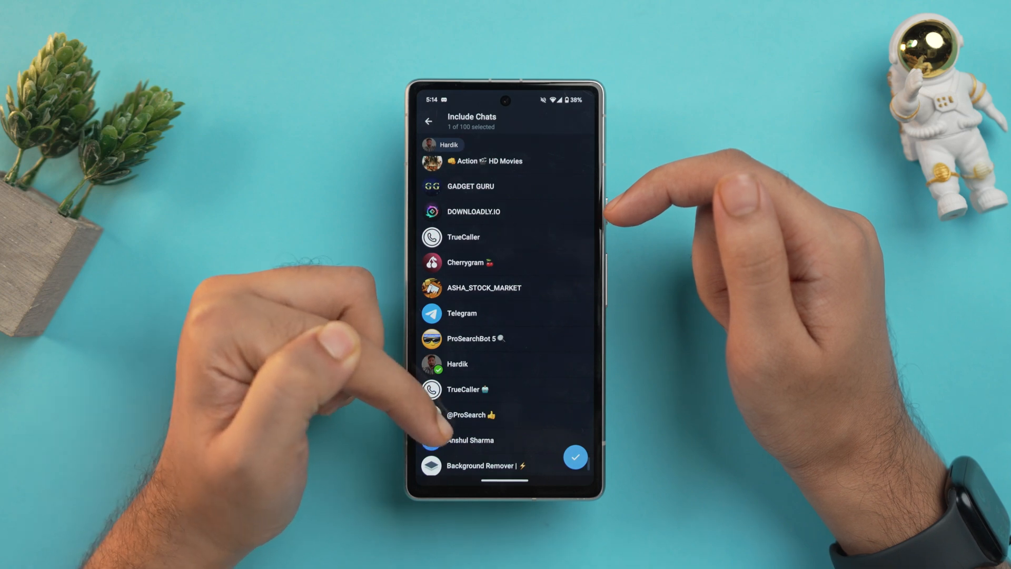
{"action": "left_click", "coordinate": [463, 440]}
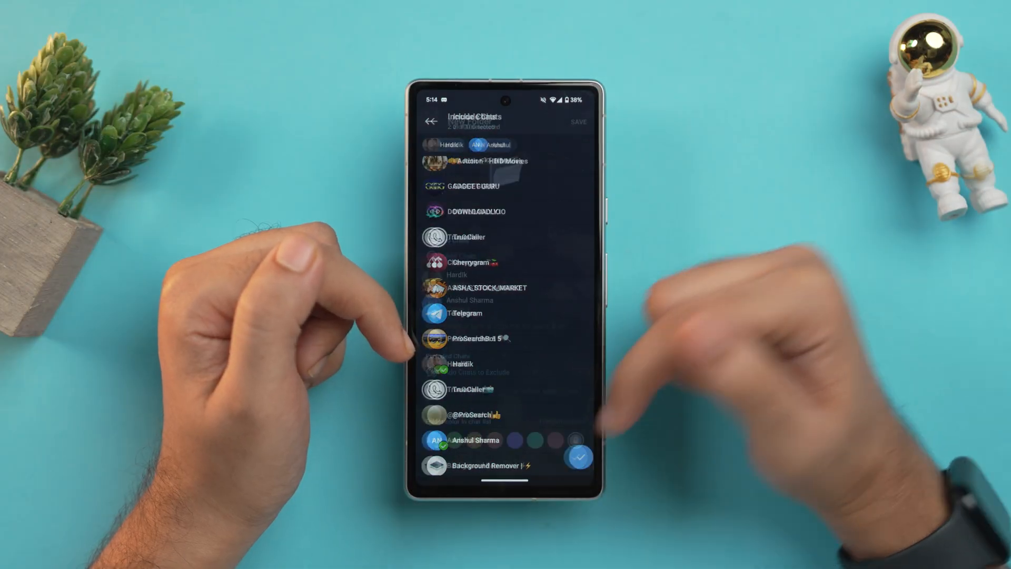
{"action": "left_click", "coordinate": [432, 121]}
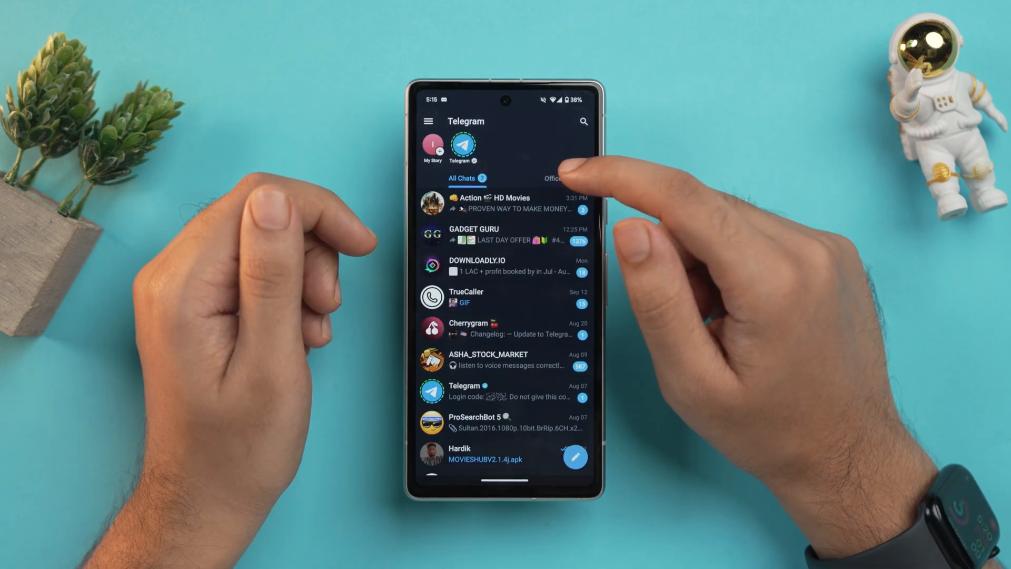
- Open the contact's profile page from the chat header
{"action": "left_click", "coordinate": [551, 178]}
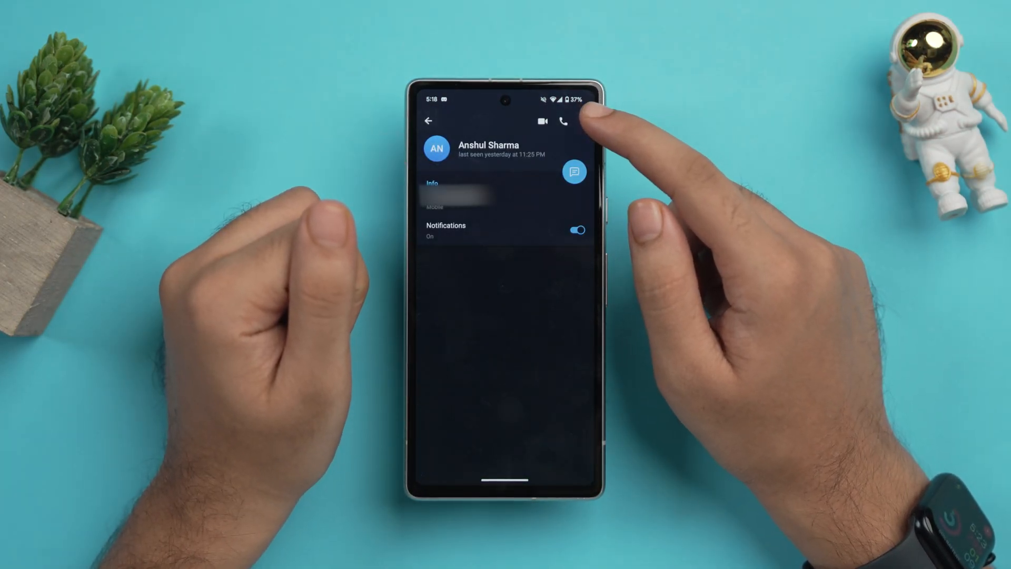
- Start a secret chat with the contact via the three-dot menu
{"action": "left_click", "coordinate": [578, 122]}
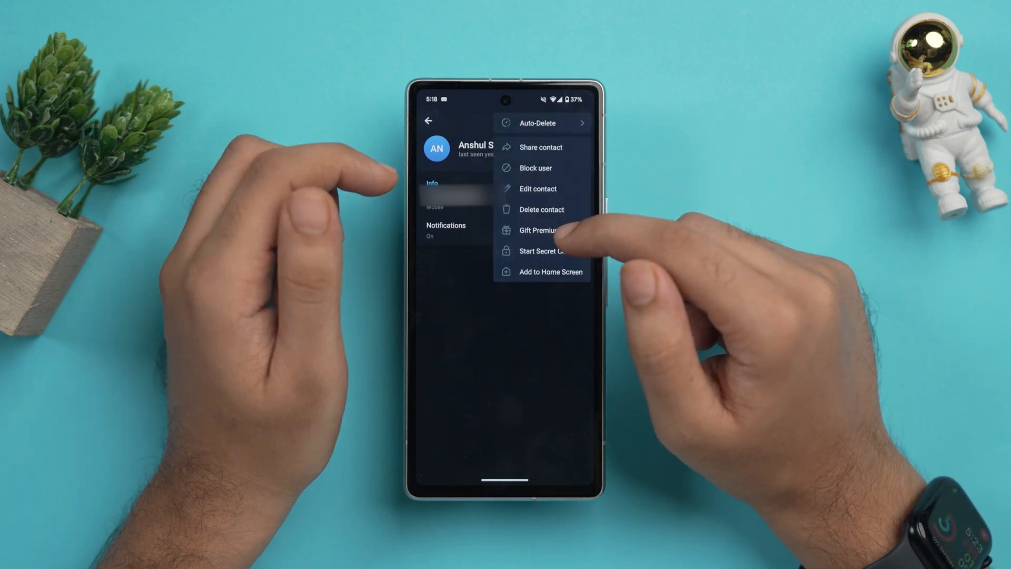
{"action": "left_click", "coordinate": [542, 251]}
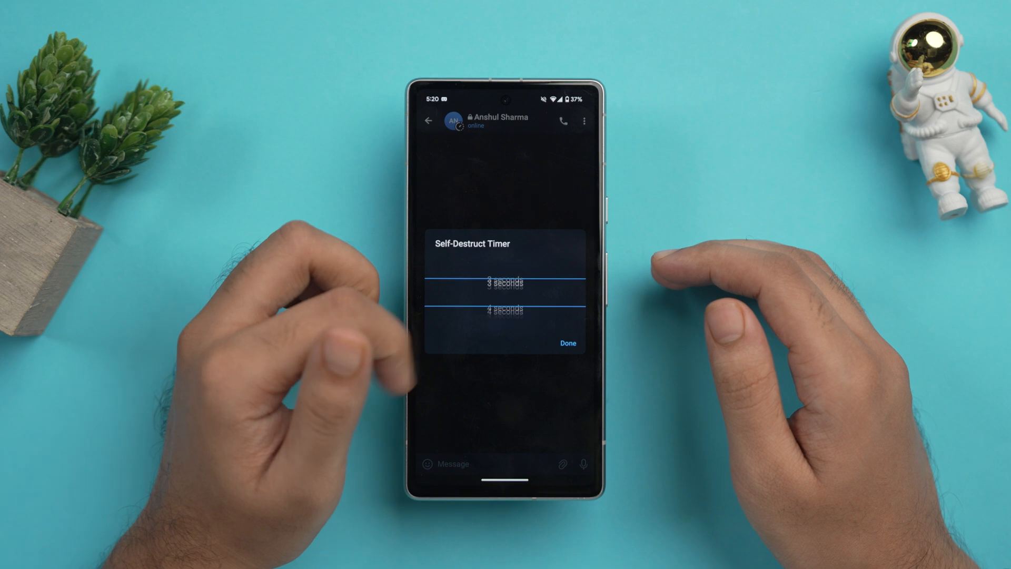
- Set the secret chat's self-destruct timer to 1 second and return to the chat list
{"action": "scroll", "scroll_direction": "down", "scroll_amount": 3}
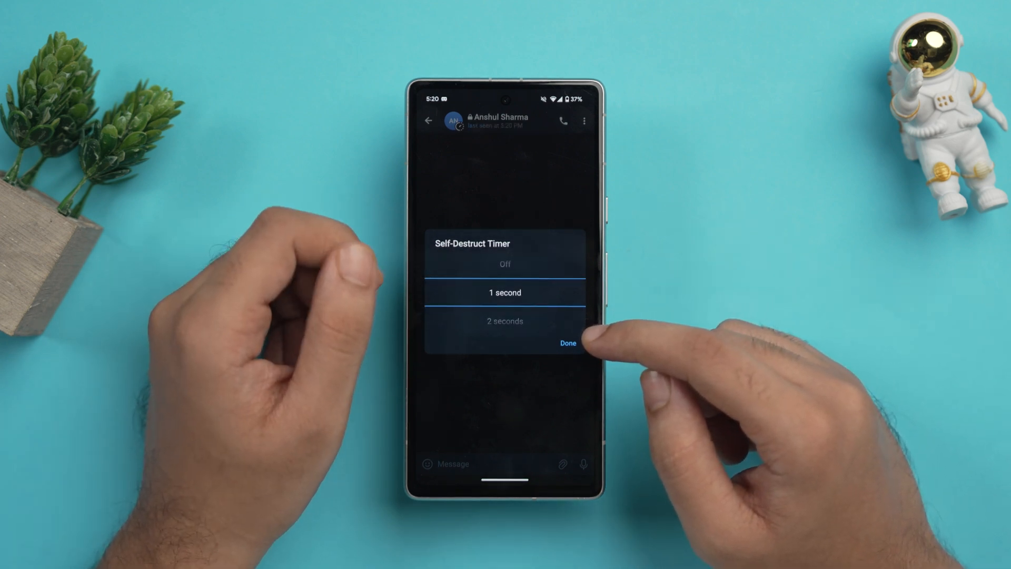
{"action": "left_click", "coordinate": [568, 343]}
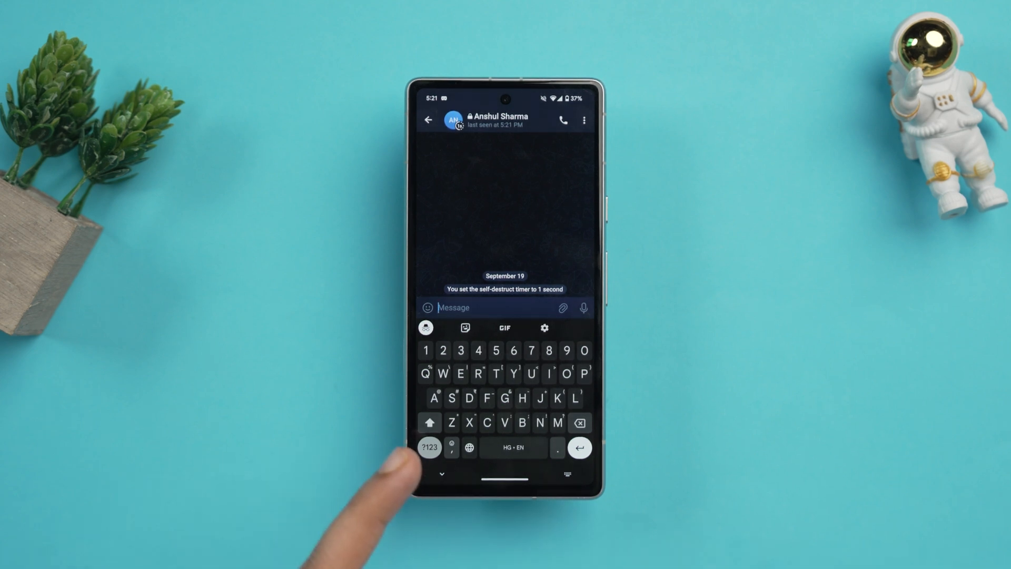
{"action": "left_click", "coordinate": [429, 120]}
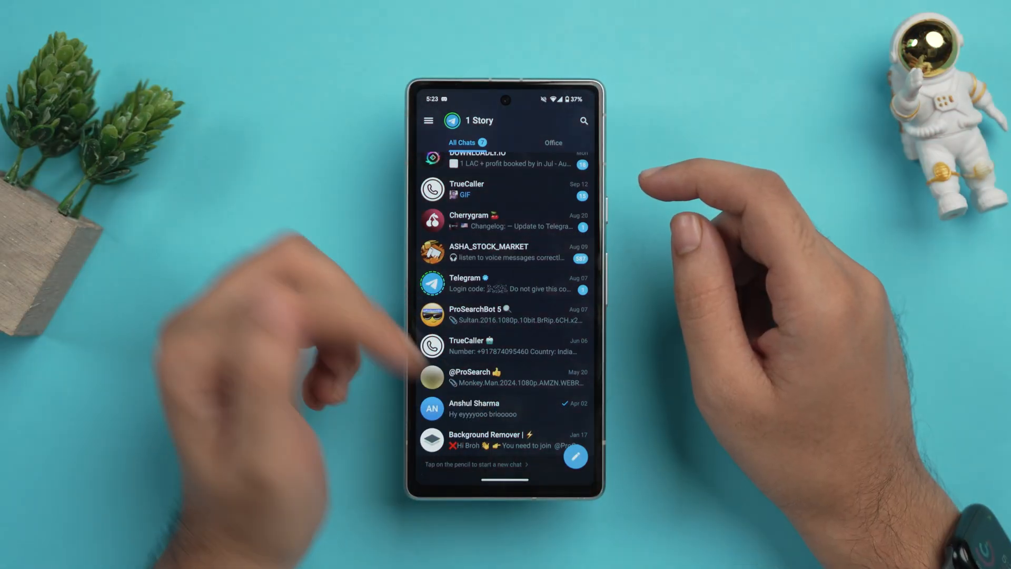
- Write a Happy birthday message to the contact and schedule it for later delivery
{"action": "left_click", "coordinate": [474, 409]}
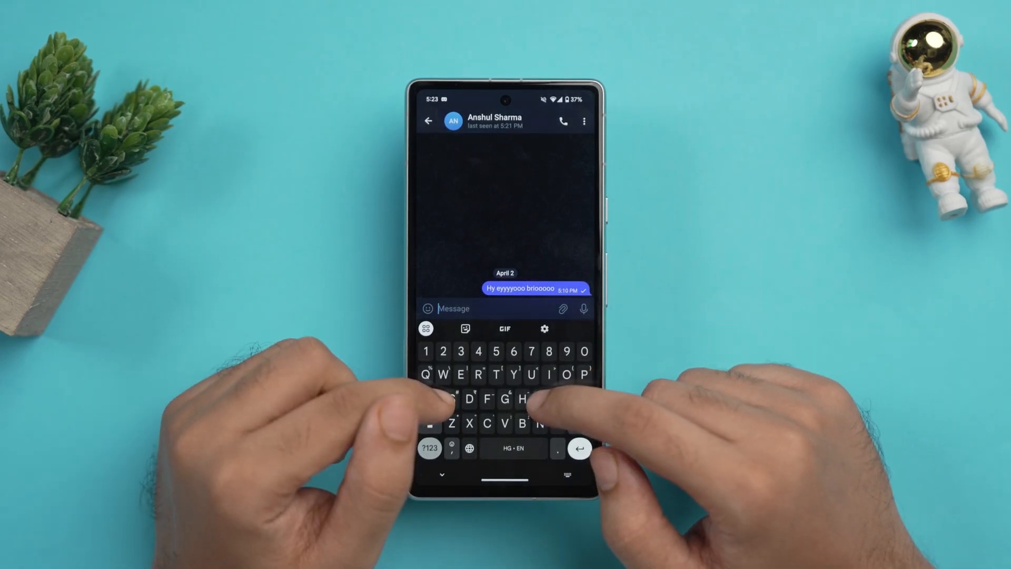
{"action": "type", "text": "Happy Birthday Anshul the legend of Igeeks"}
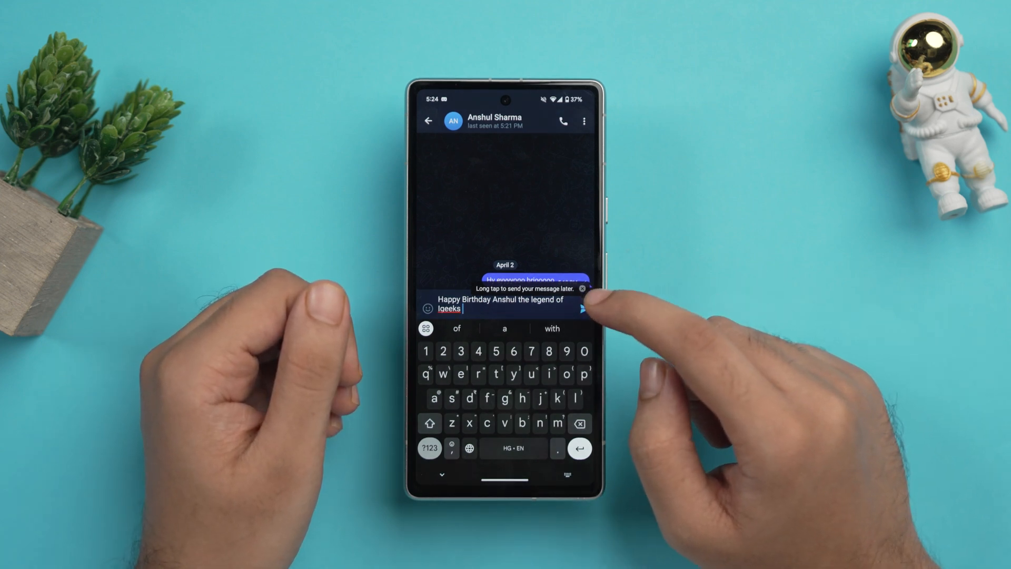
{"action": "left_click", "coordinate": [583, 309]}
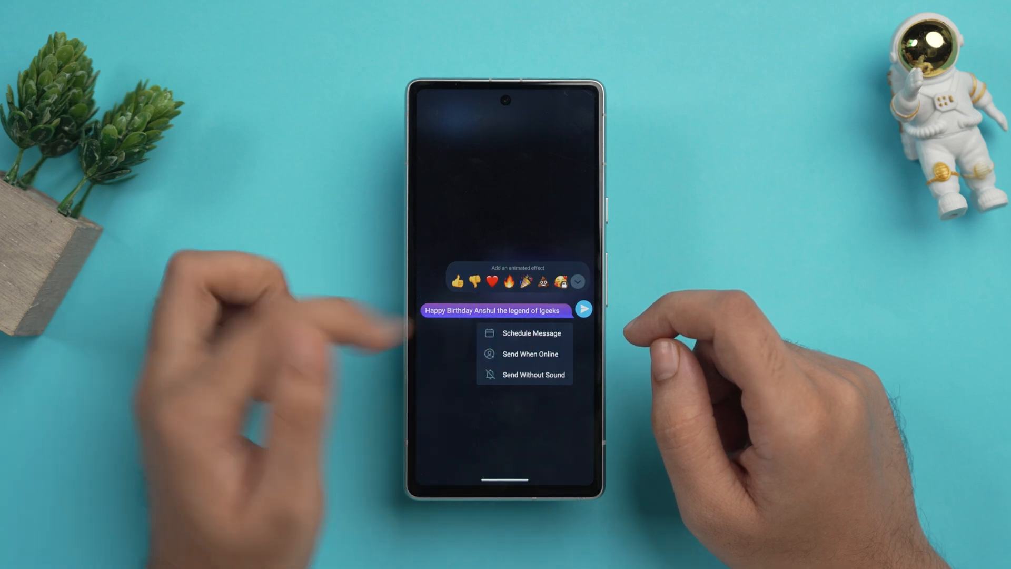
{"action": "left_click", "coordinate": [524, 333]}
{"action": "type", "text": "Pick"}
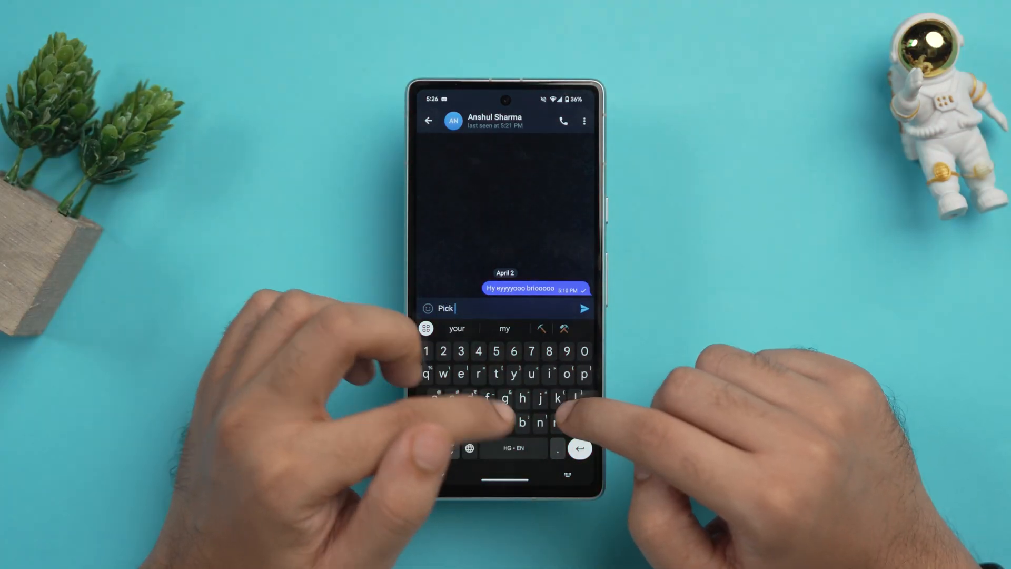
{"action": "type", "text": "my call when free"}
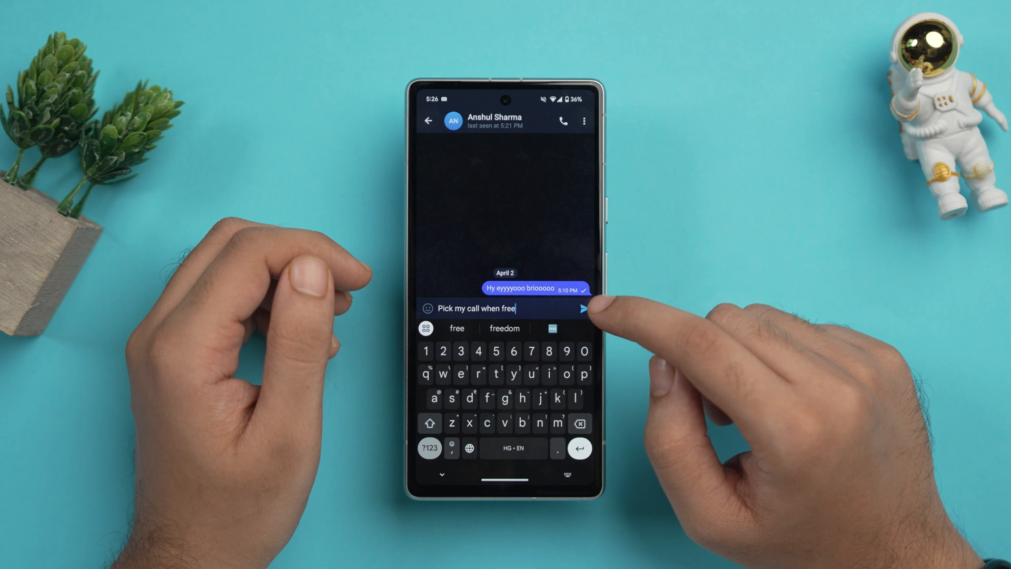
{"action": "left_click", "coordinate": [581, 309]}
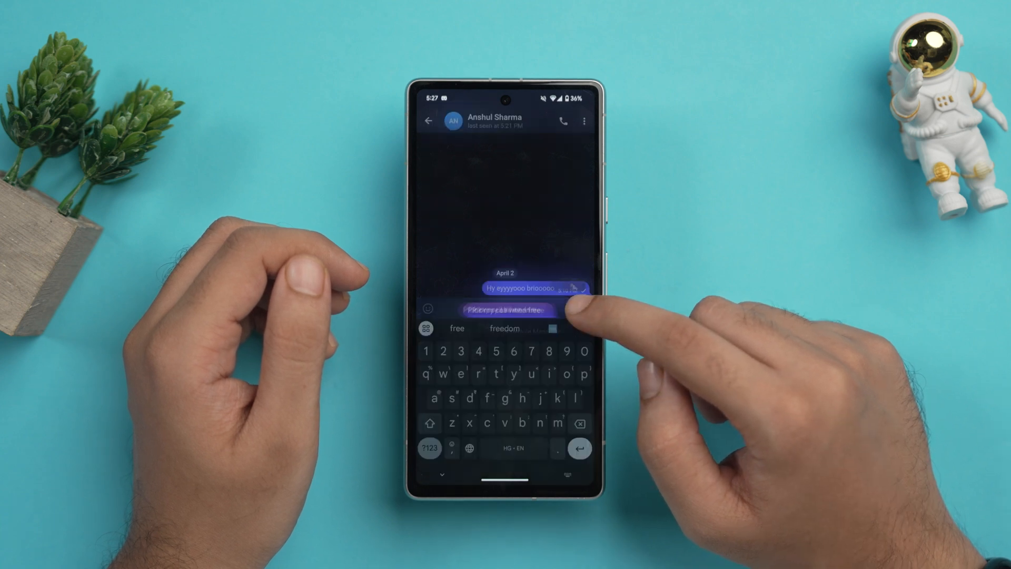
{"action": "left_click", "coordinate": [583, 309]}
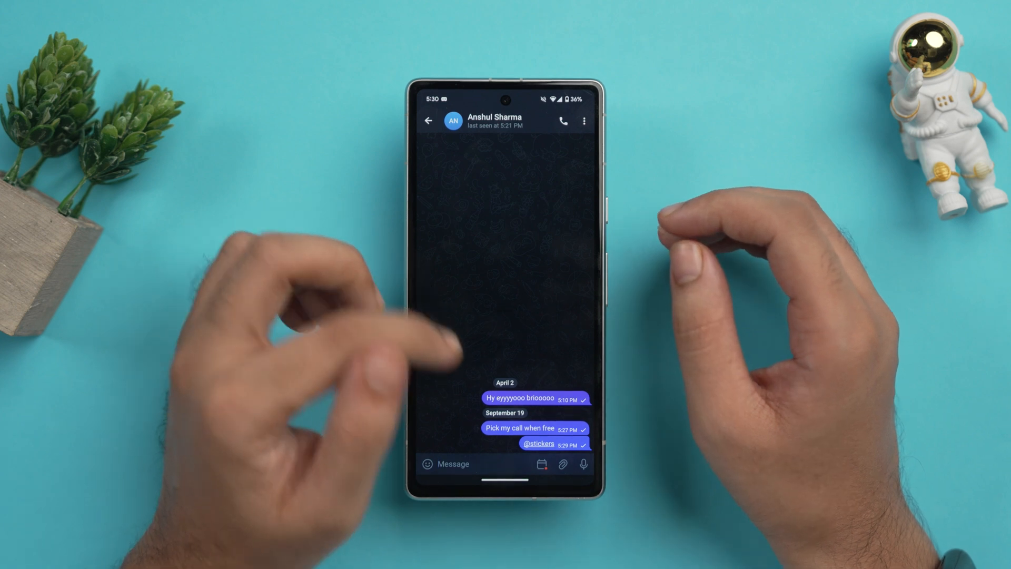
{"action": "left_click", "coordinate": [538, 443]}
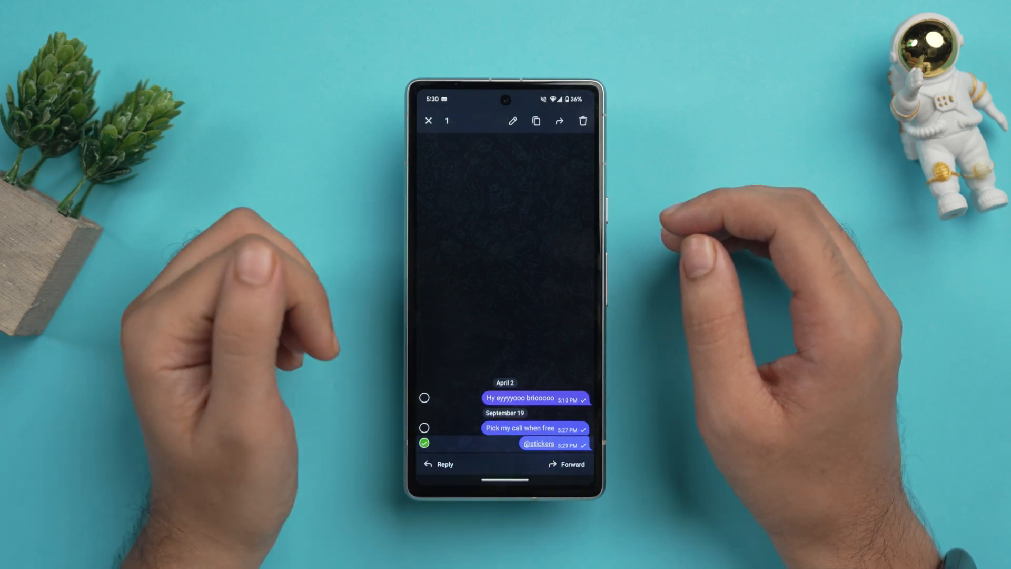
{"action": "left_click", "coordinate": [583, 121]}
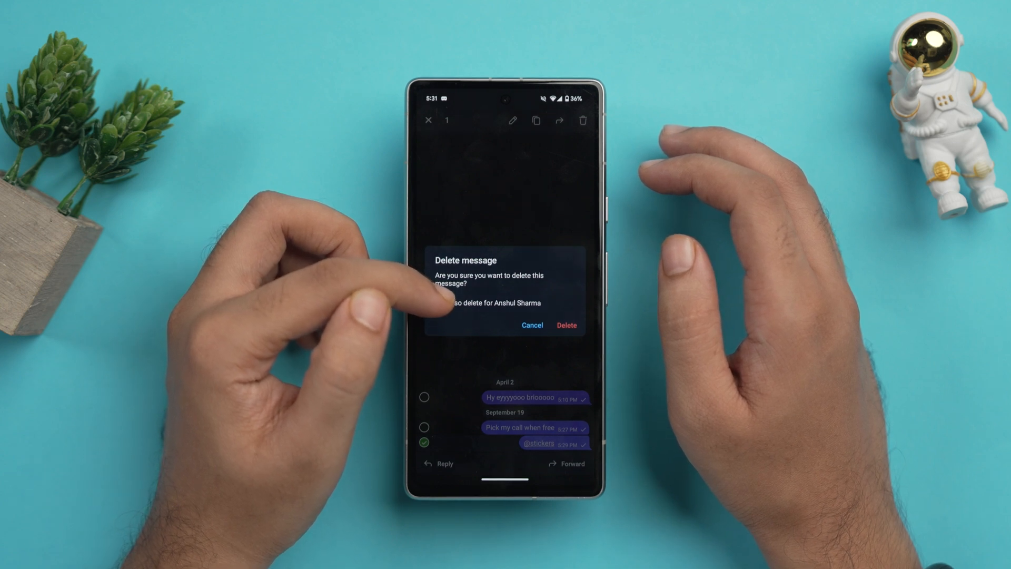
{"action": "left_click", "coordinate": [439, 303]}
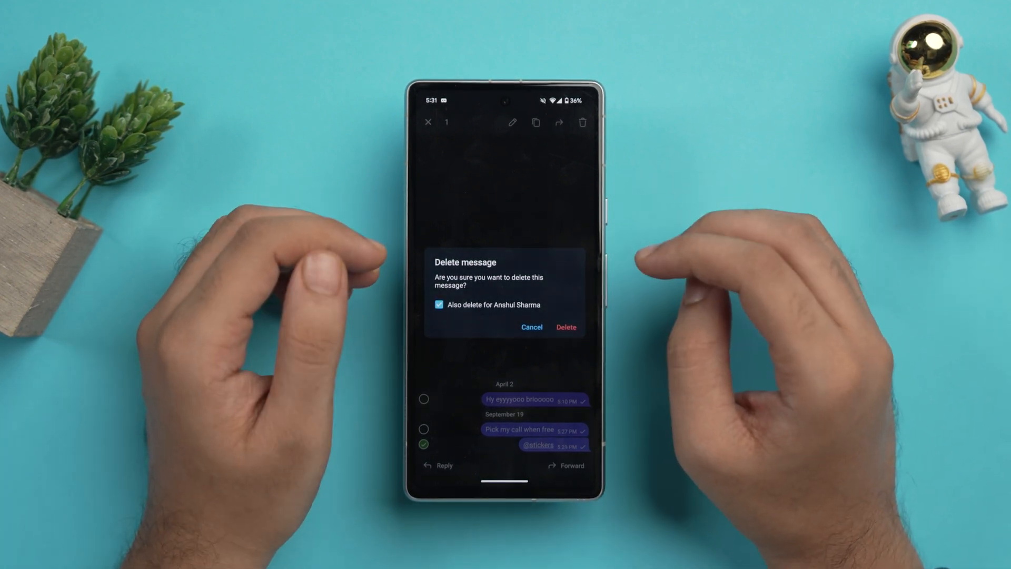
{"action": "left_click", "coordinate": [565, 327]}
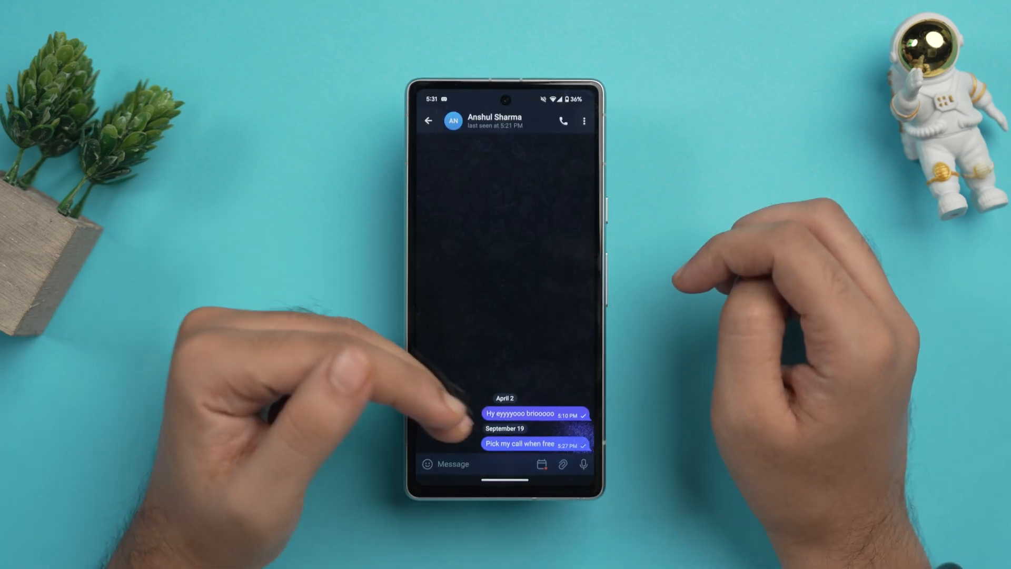
{"action": "left_click", "coordinate": [453, 464]}
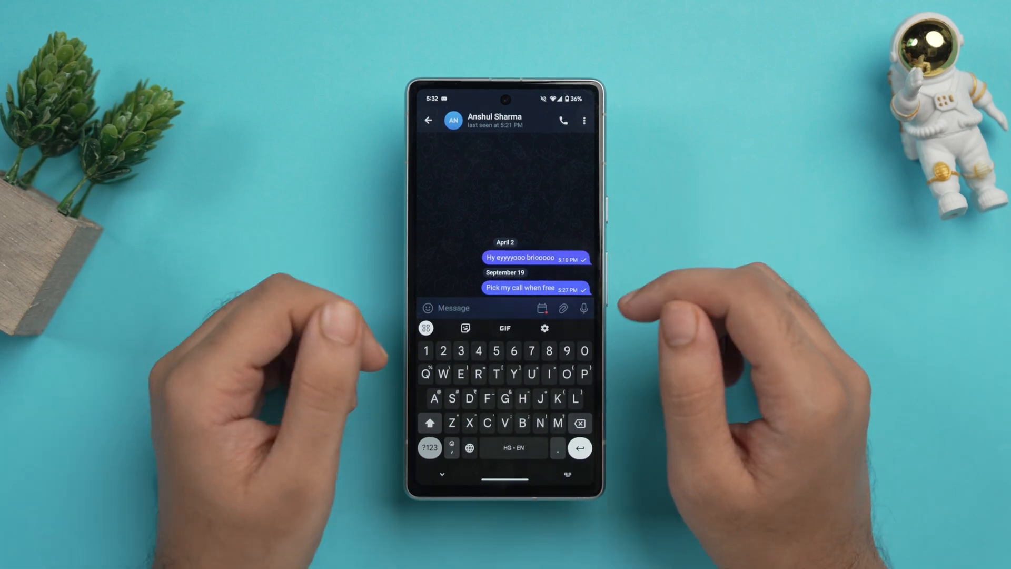
- Send 'fireworks' so the hidden animated fireworks emoji plays in the chat
{"action": "type", "text": "F"}
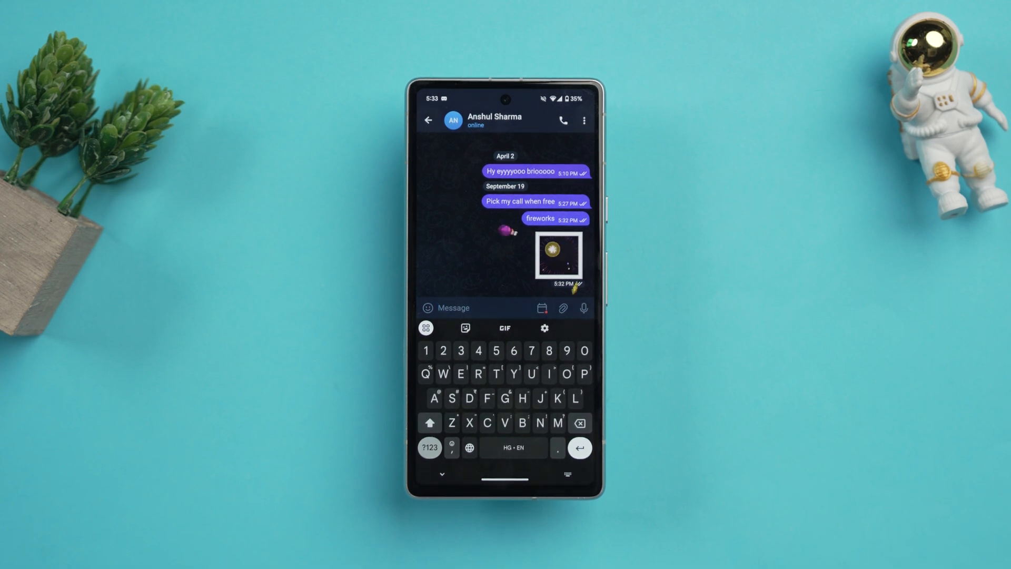
{"action": "left_click", "coordinate": [429, 120]}
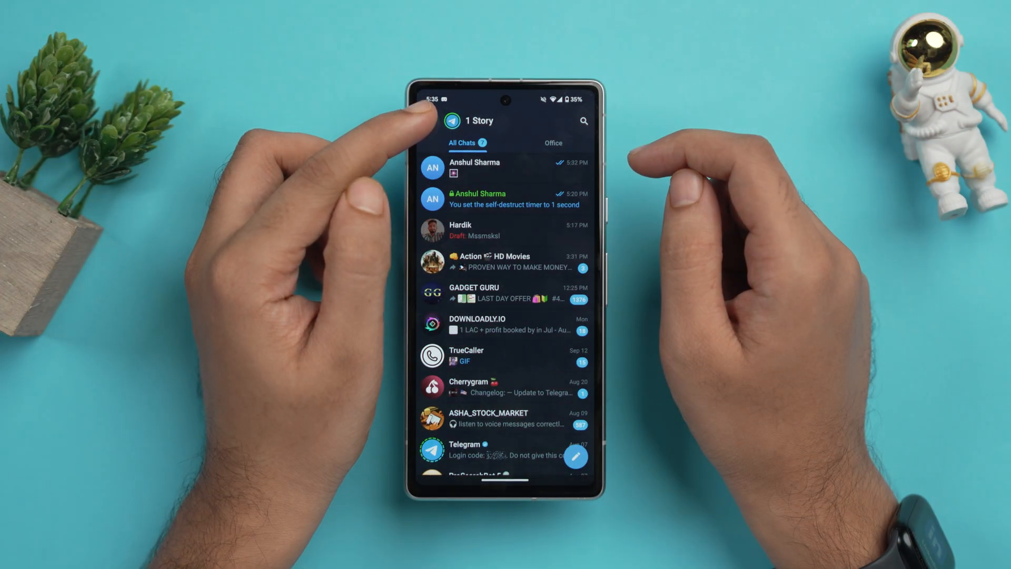
- Begin adding another account and turn off Sync Contacts on the phone number screen
{"action": "left_click", "coordinate": [452, 122]}
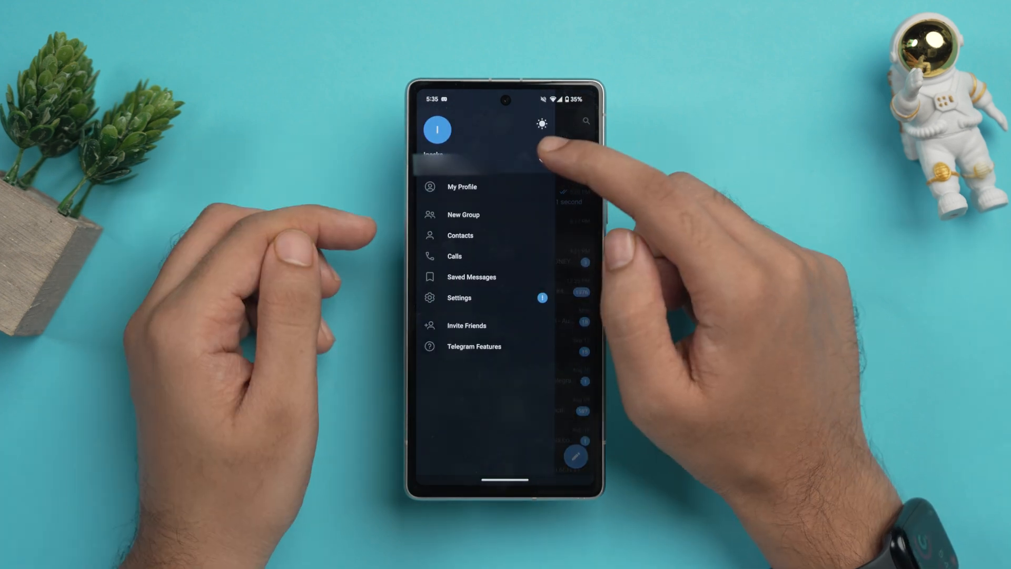
{"action": "left_click", "coordinate": [542, 160]}
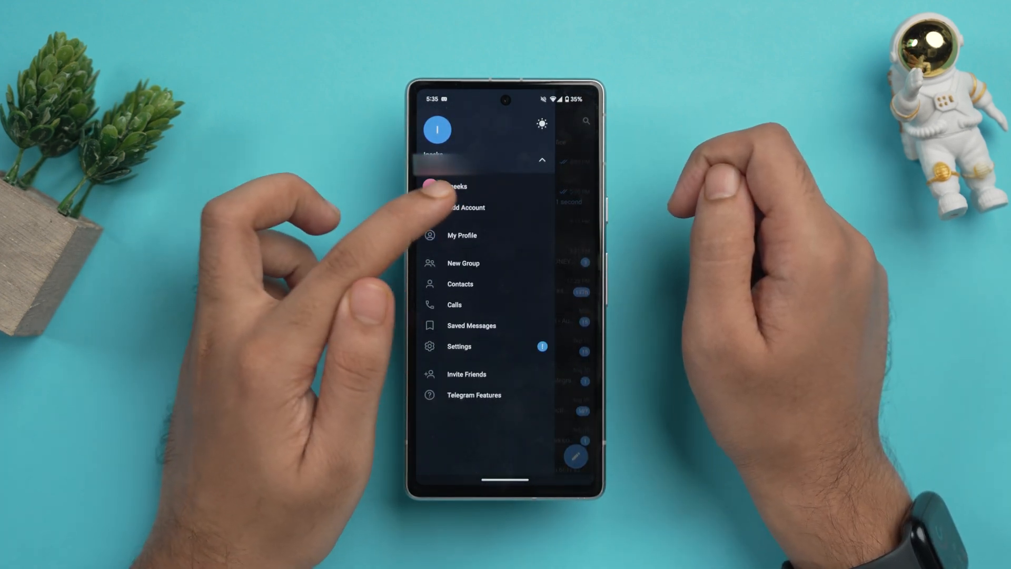
{"action": "left_click", "coordinate": [464, 207]}
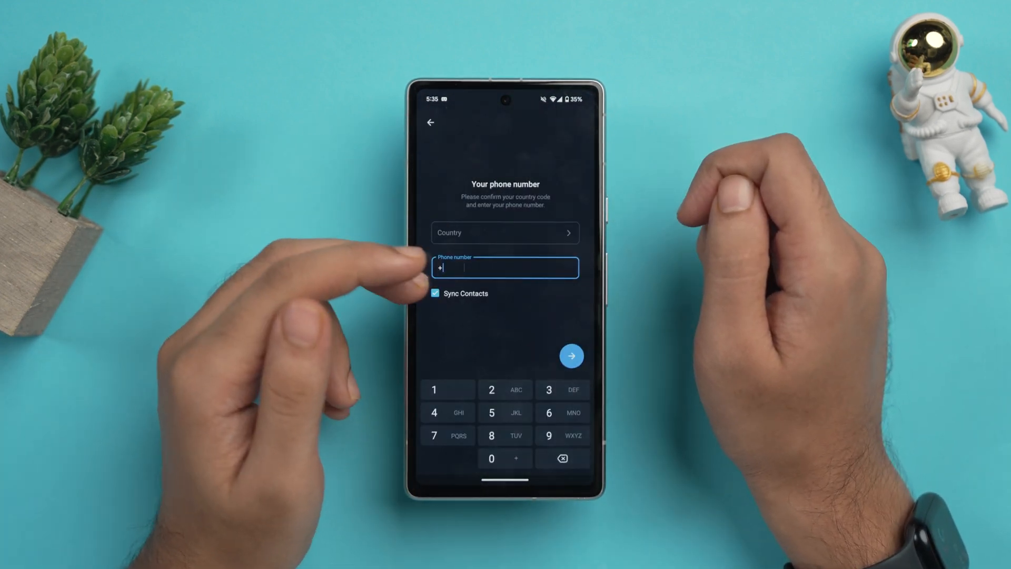
{"action": "left_click", "coordinate": [435, 294]}
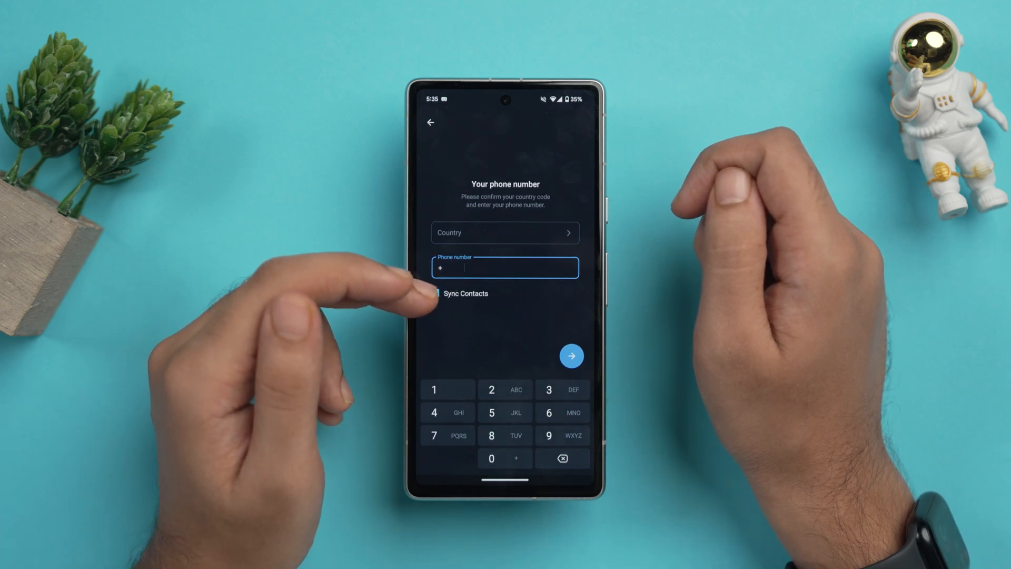
{"action": "left_click", "coordinate": [436, 294]}
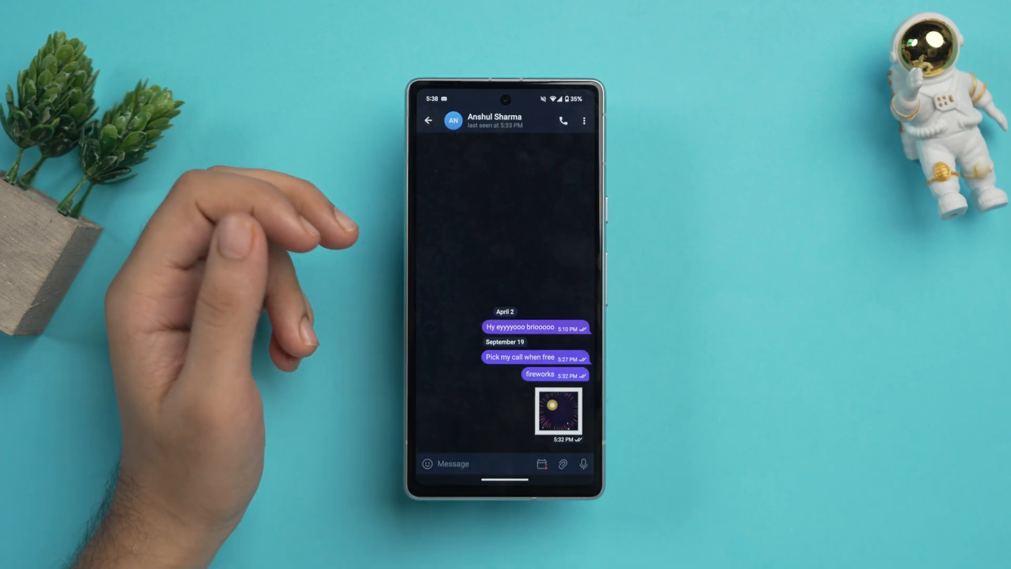
- Record and send a round video message to the contact from the chat
{"action": "left_click", "coordinate": [557, 412]}
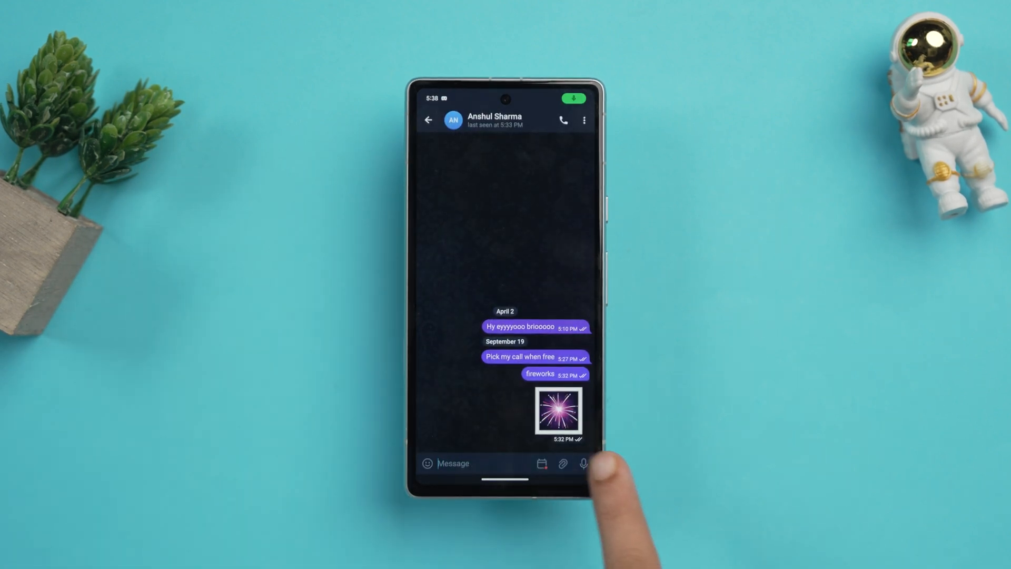
{"action": "left_click", "coordinate": [582, 464]}
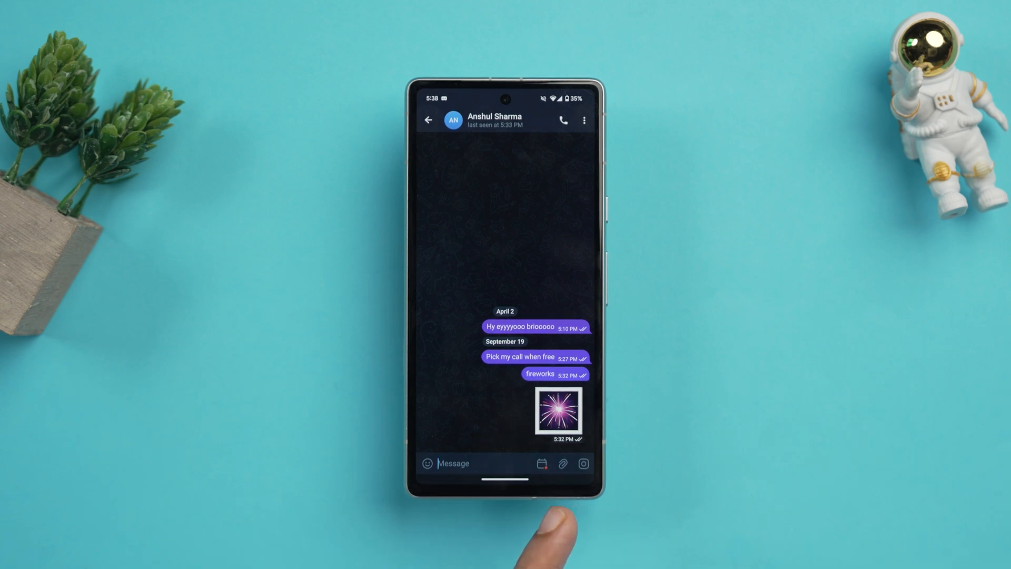
{"action": "left_click", "coordinate": [584, 463]}
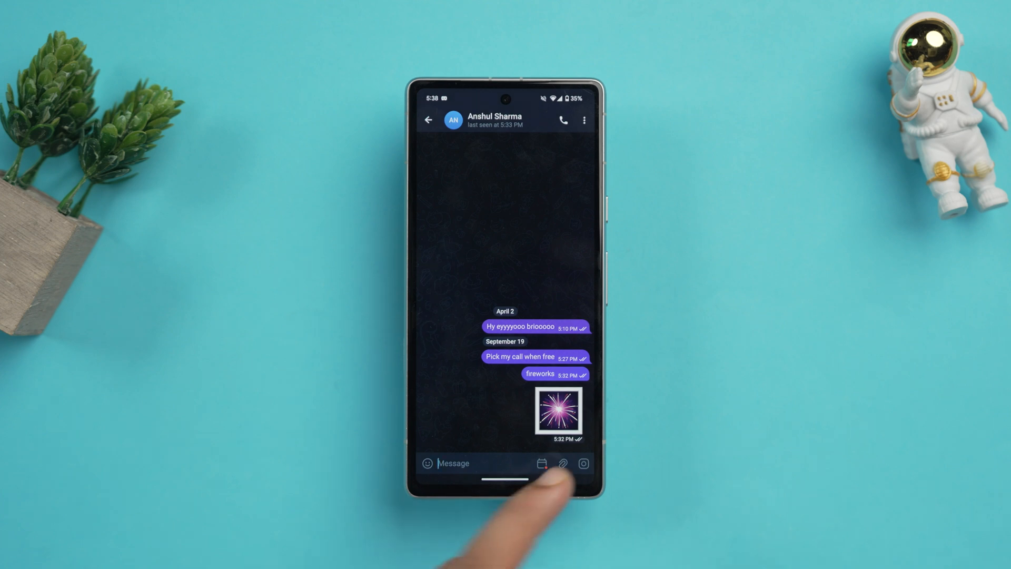
{"action": "left_click", "coordinate": [584, 463]}
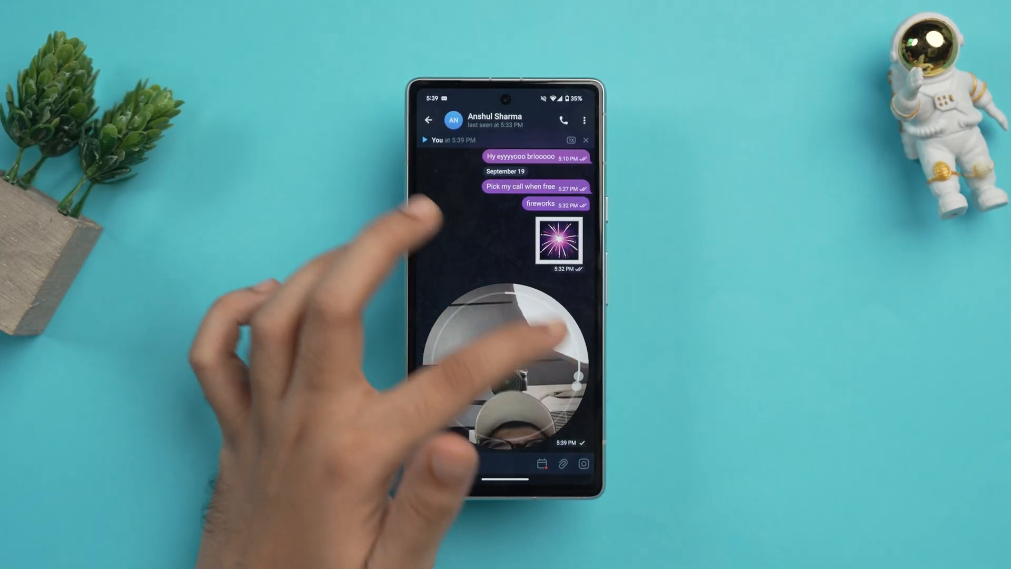
- Play the sent video message and return to the chat list while it keeps playing
{"action": "left_click", "coordinate": [505, 362]}
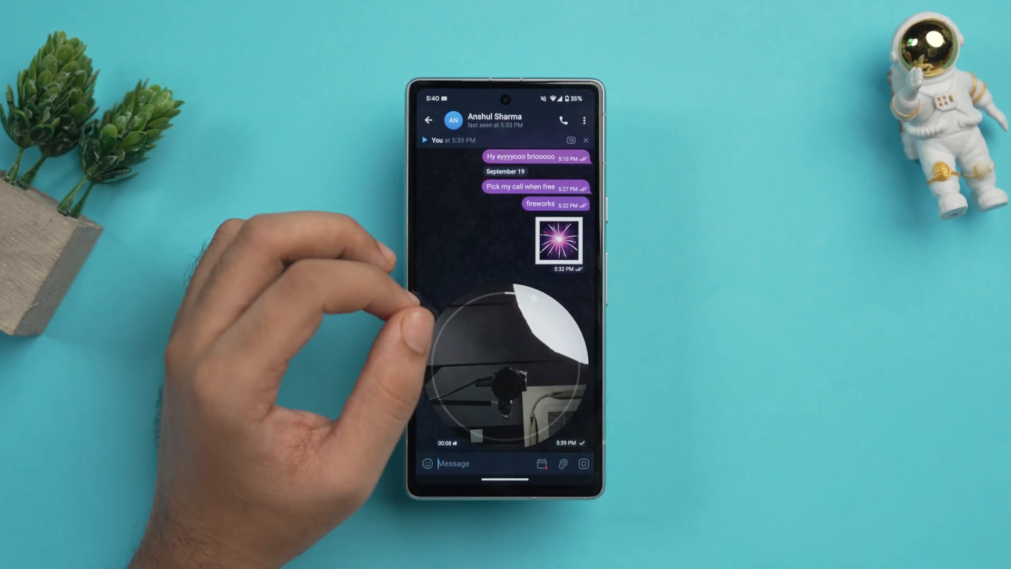
{"action": "left_click", "coordinate": [429, 120]}
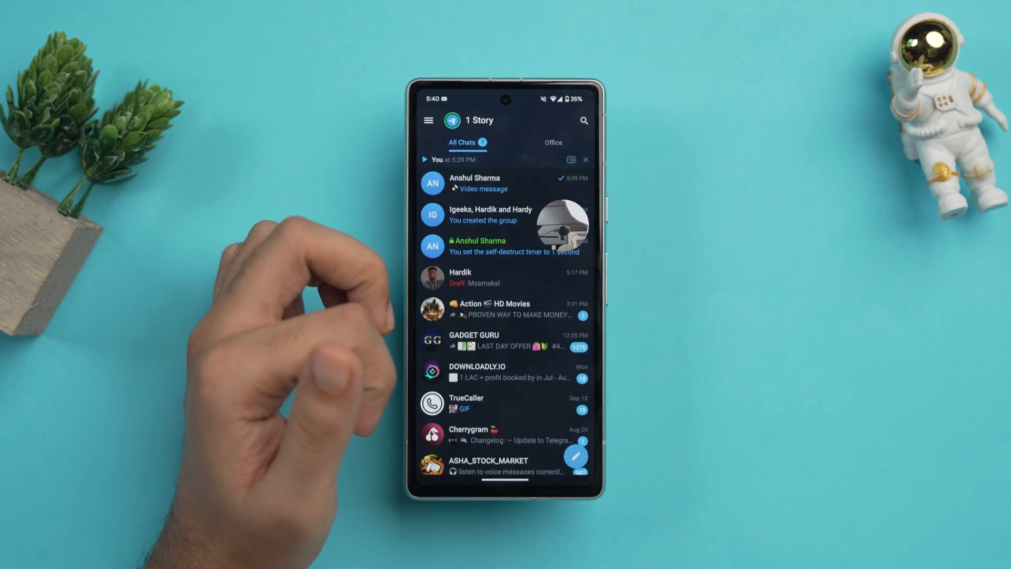
- Scroll the chat list and bring up Telegram search to find a background remover bot
{"action": "scroll", "scroll_direction": "down", "scroll_amount": 3}
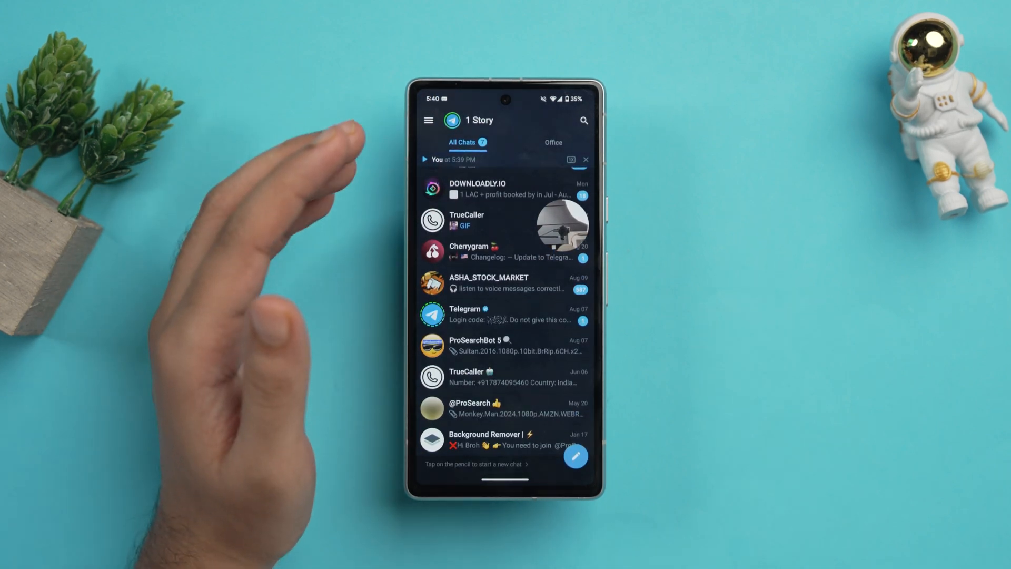
{"action": "left_click", "coordinate": [583, 120]}
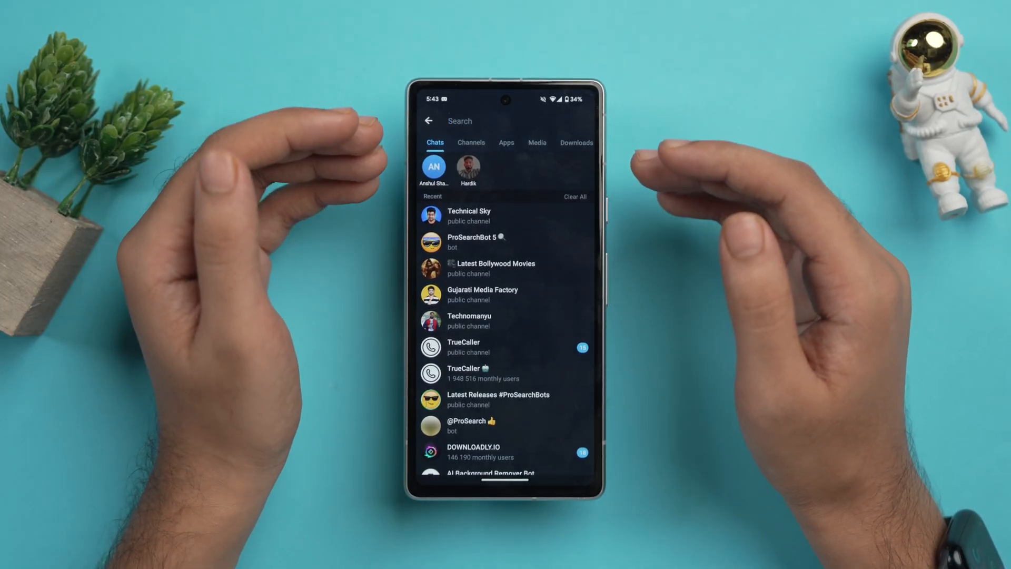
- Start the AI Background Remover Bot and choose a photo of a person to send it
{"action": "scroll", "scroll_direction": "up", "scroll_amount": 3}
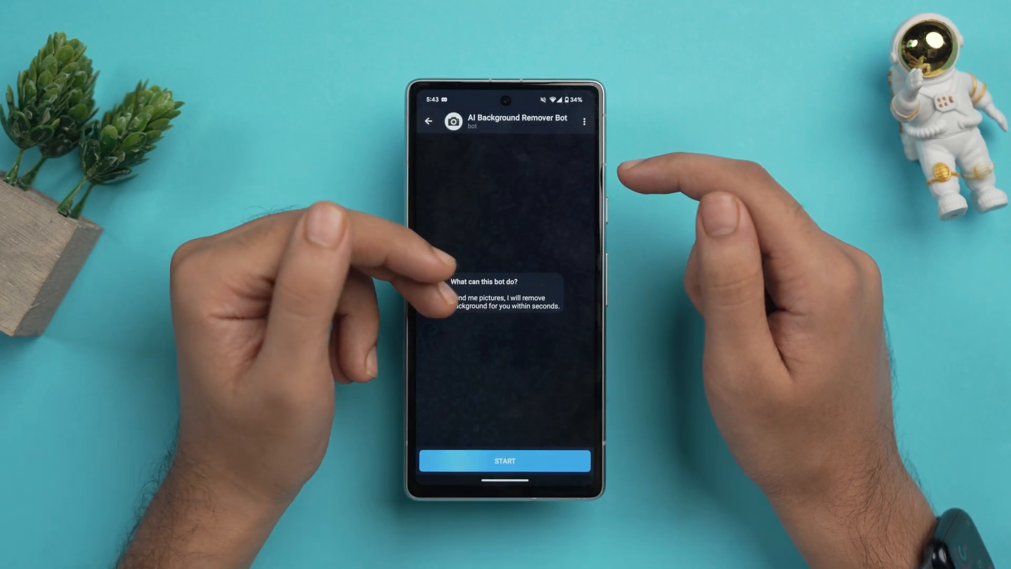
{"action": "mouse_move", "coordinate": [386, 309]}
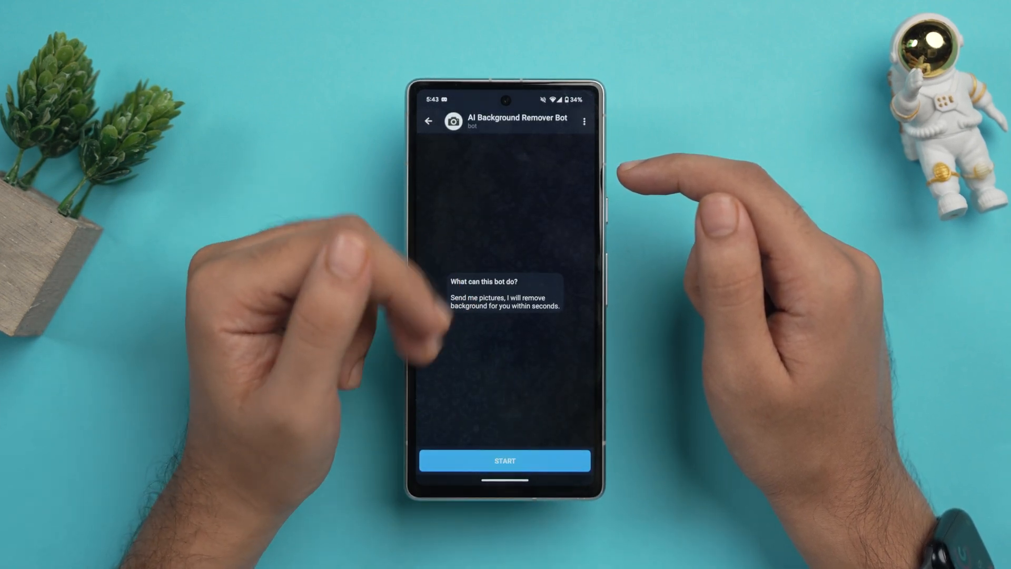
{"action": "left_click", "coordinate": [505, 460]}
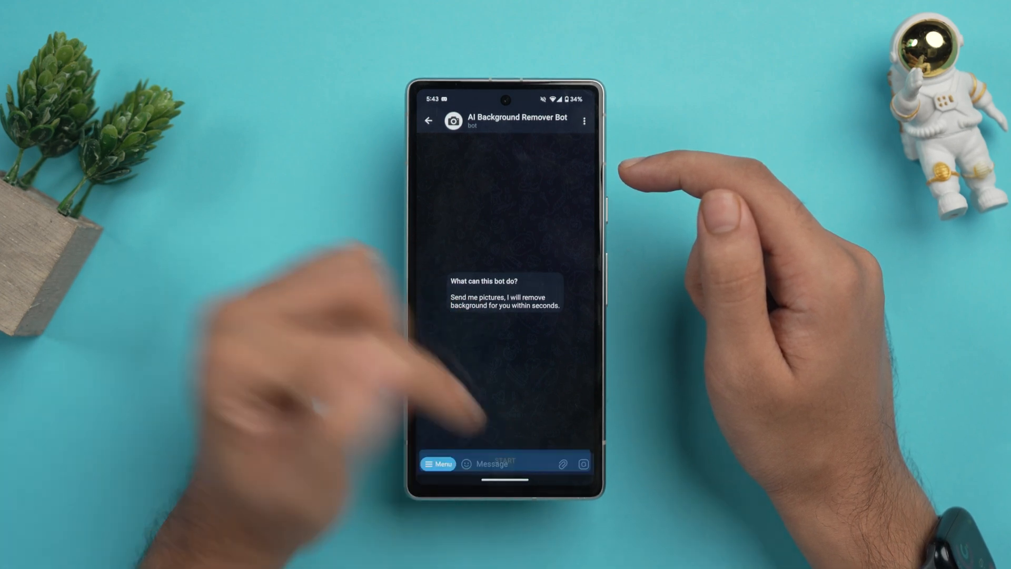
{"action": "left_click", "coordinate": [563, 464]}
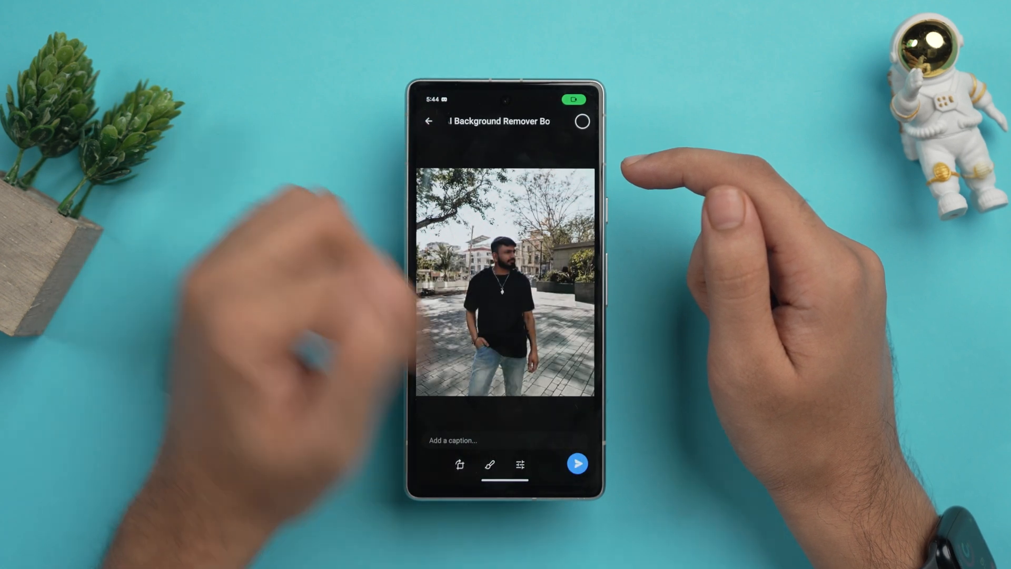
- Send the photo to the bot and view the returned background-removed image full screen
{"action": "left_click", "coordinate": [577, 463]}
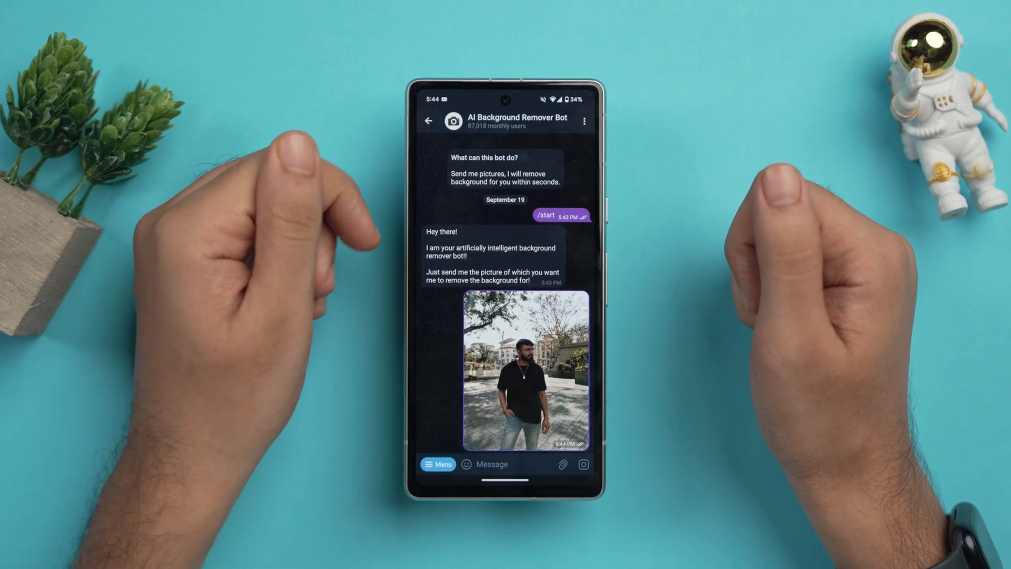
{"action": "scroll", "scroll_direction": "up", "scroll_amount": 3}
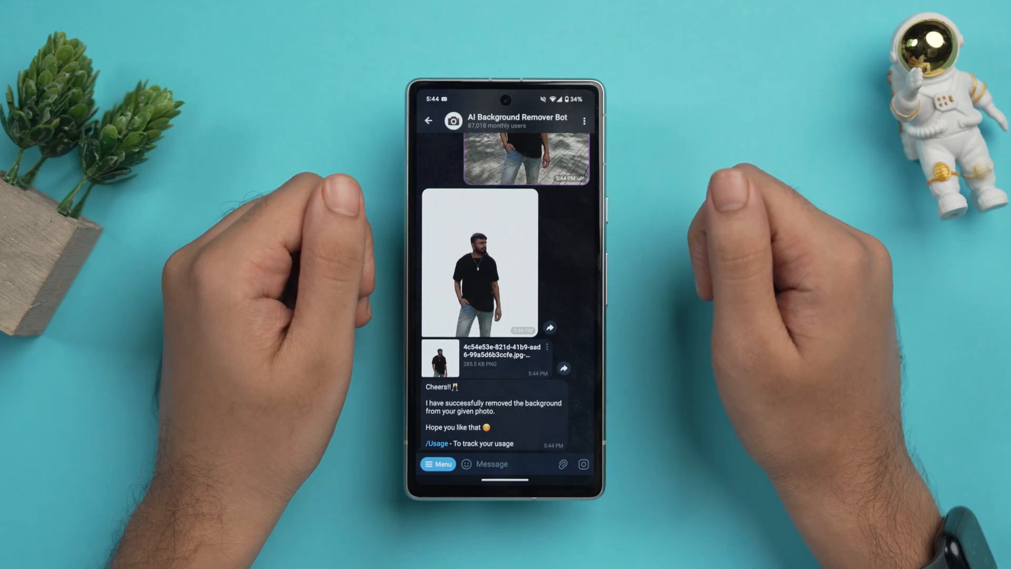
{"action": "left_click", "coordinate": [479, 265]}
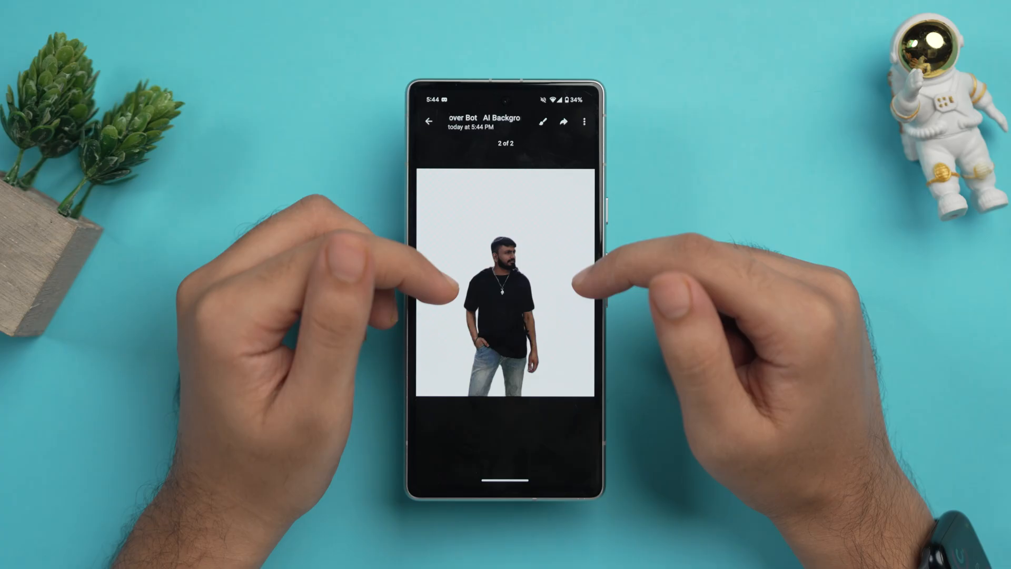